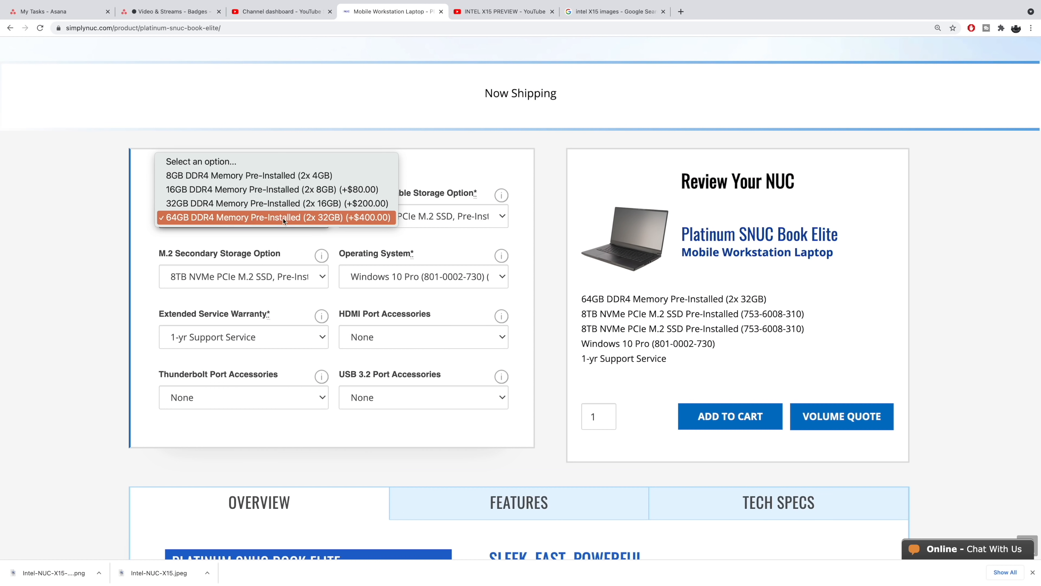
# Step: Keep the 64GB memory and 8TB NVMe SSD options, then restore the 52Pi Wiki browser window
pyautogui.click(423, 216)
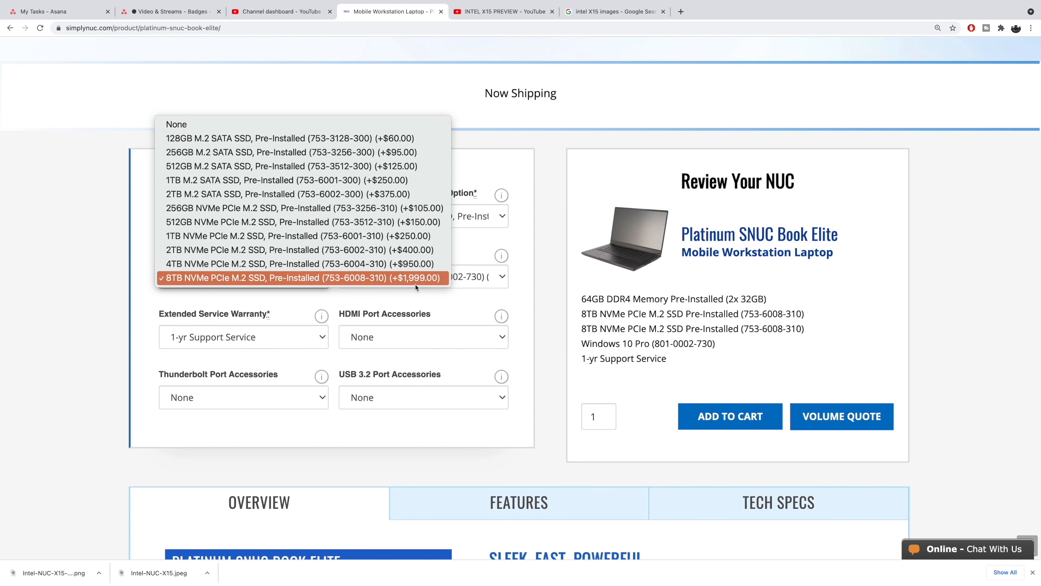
pyautogui.click(301, 277)
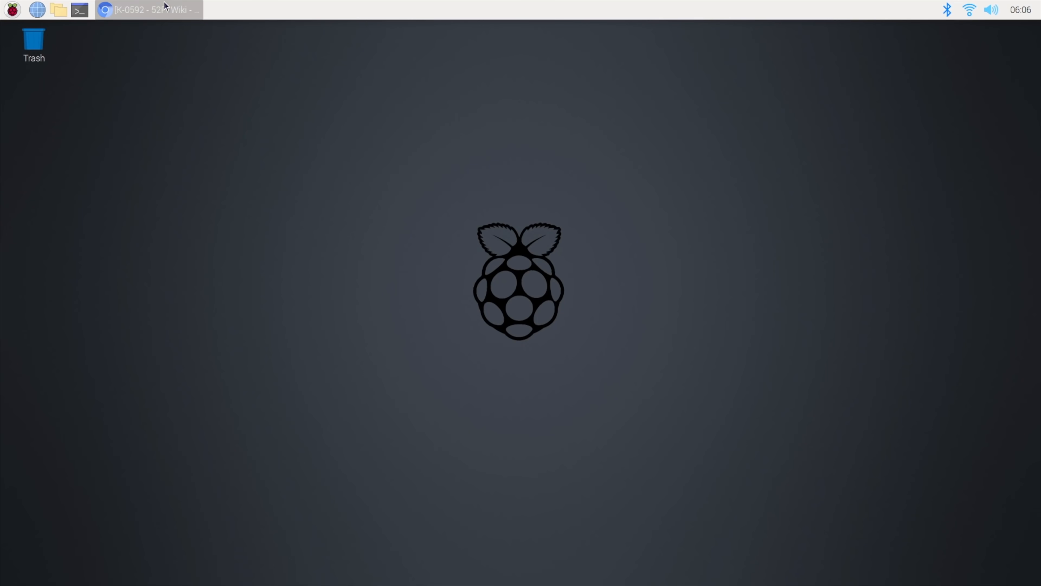
pyautogui.click(147, 10)
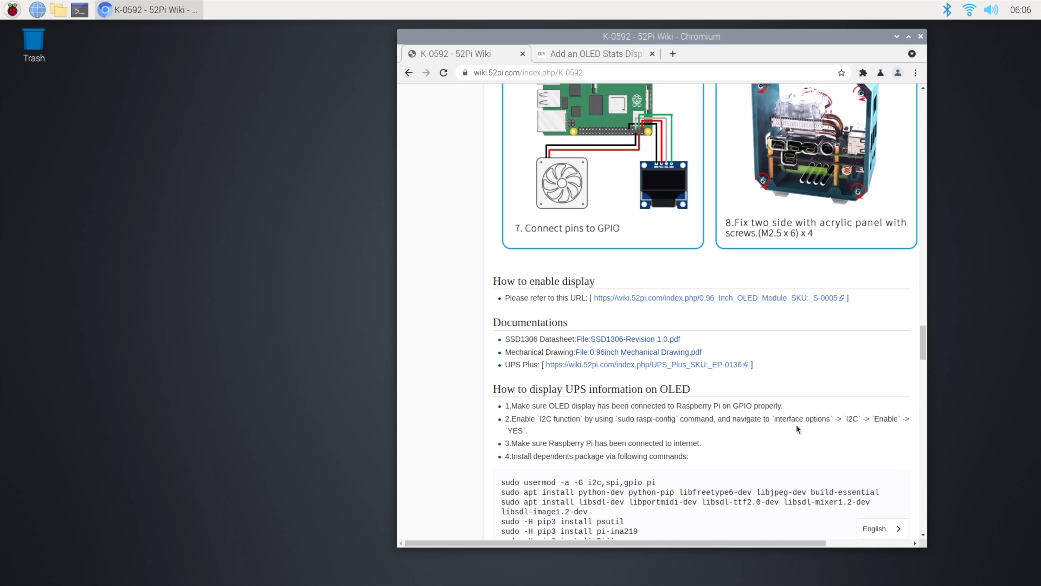
# Step: Scroll through the K-0592 OLED UPS setup commands and code, then switch to The DIY Life tab
pyautogui.scroll(-3)
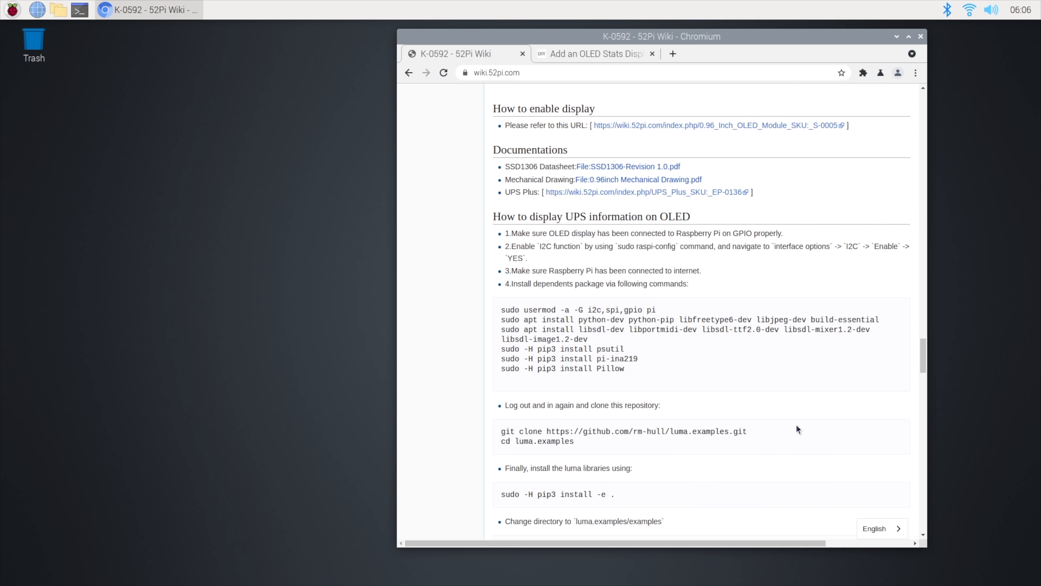
pyautogui.scroll(-3)
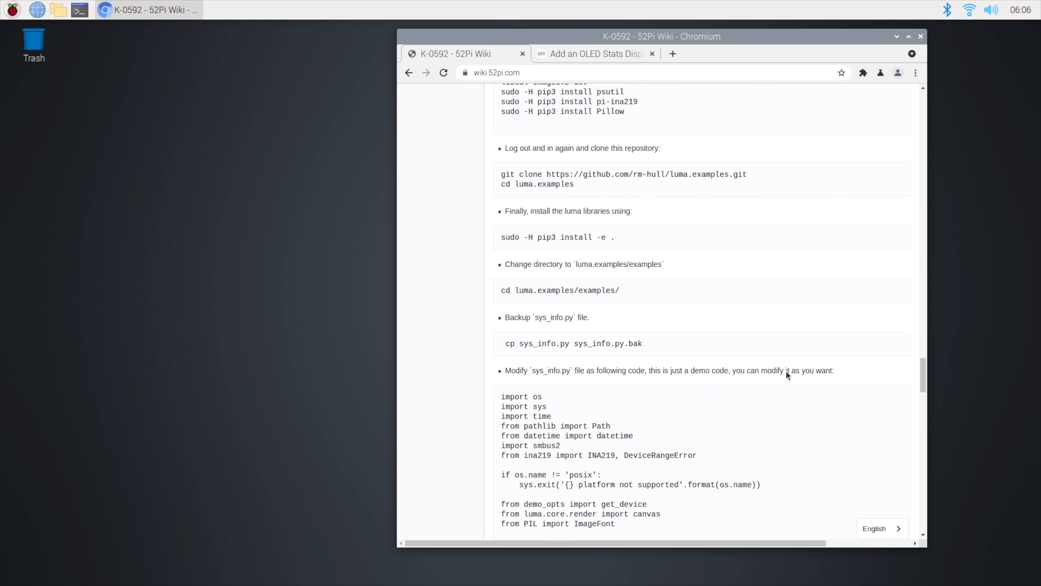
pyautogui.scroll(-3)
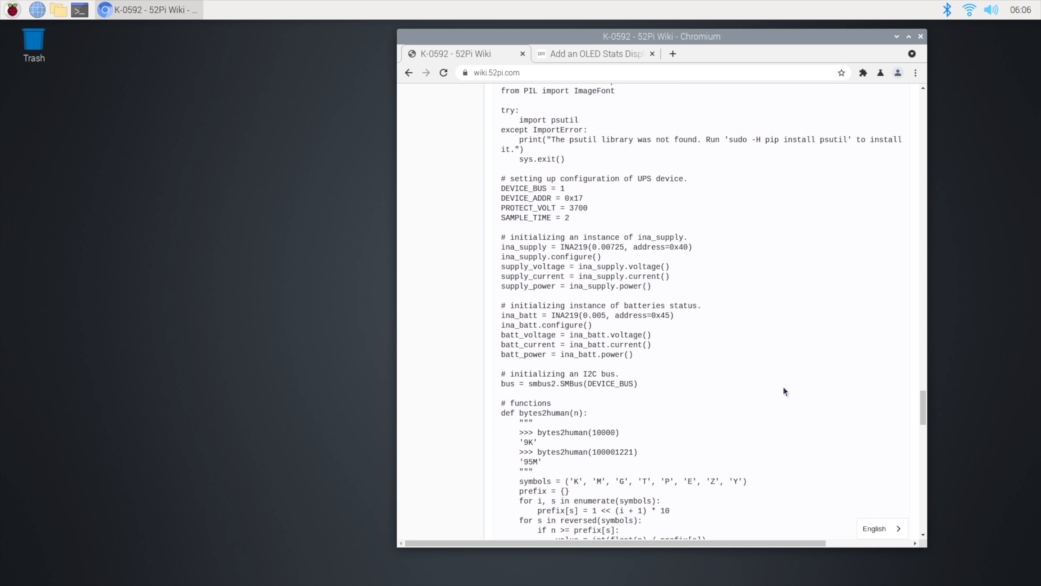
pyautogui.scroll(-3)
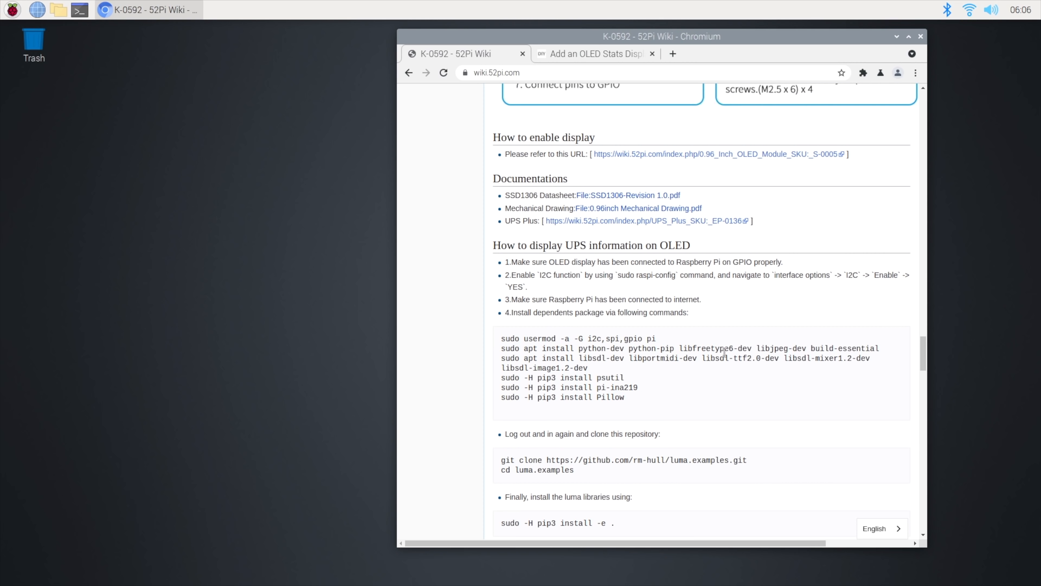
pyautogui.moveTo(797, 458)
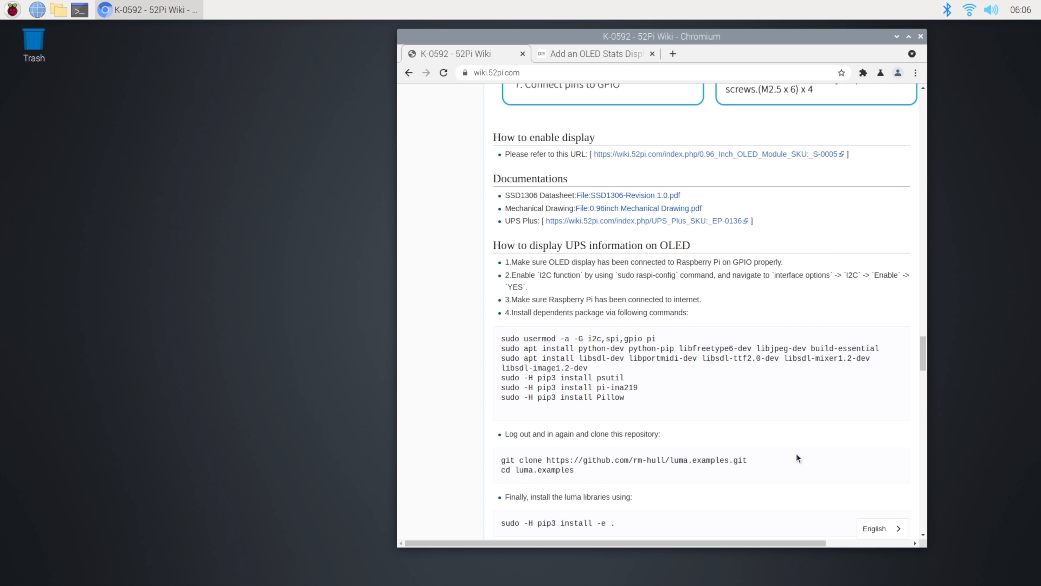
pyautogui.click(594, 54)
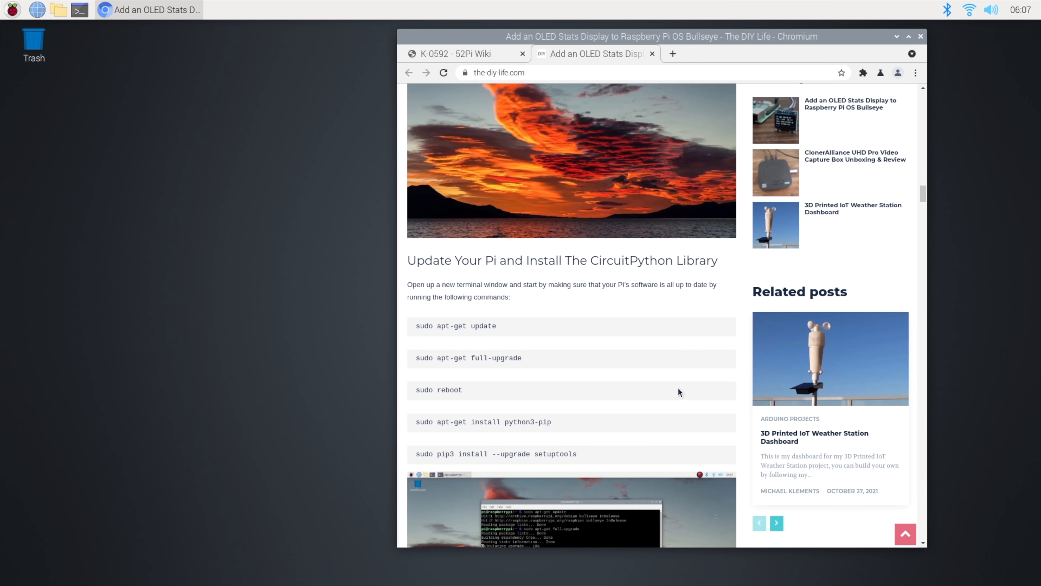
# Step: Scroll through The DIY Life OLED stats display tutorial's installation steps
pyautogui.scroll(-3)
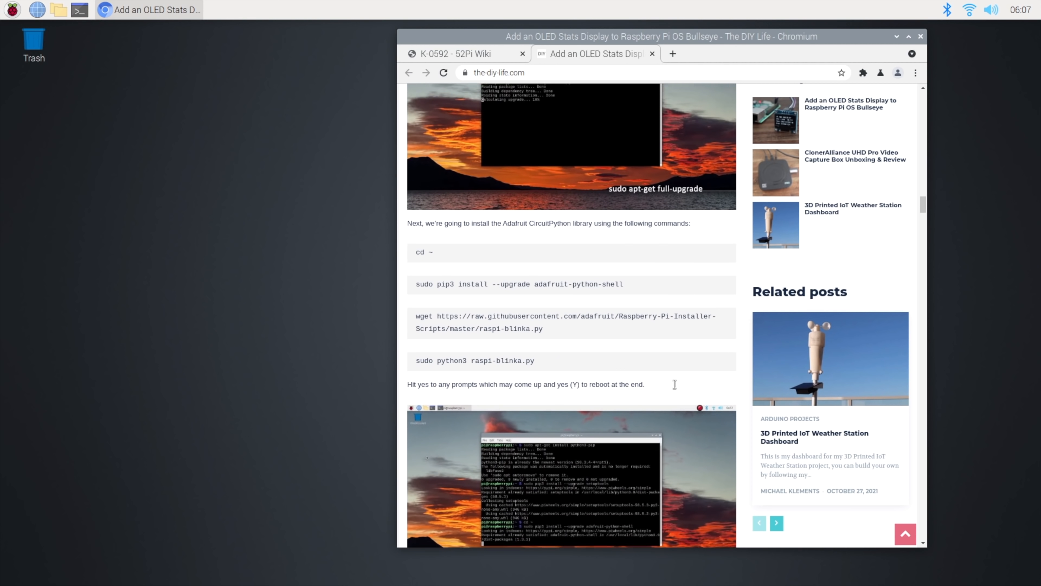
pyautogui.scroll(-3)
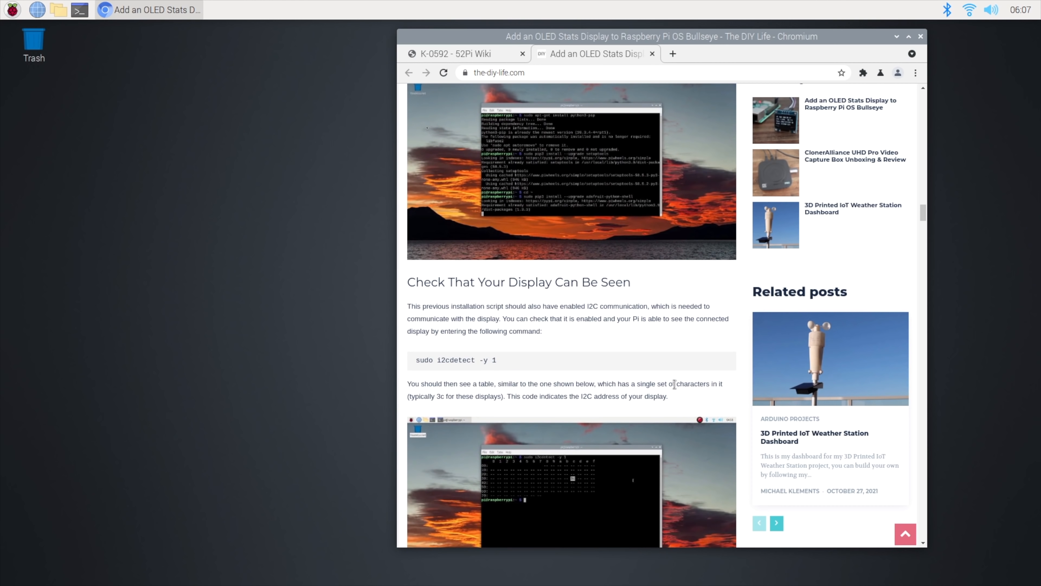
pyautogui.scroll(-3)
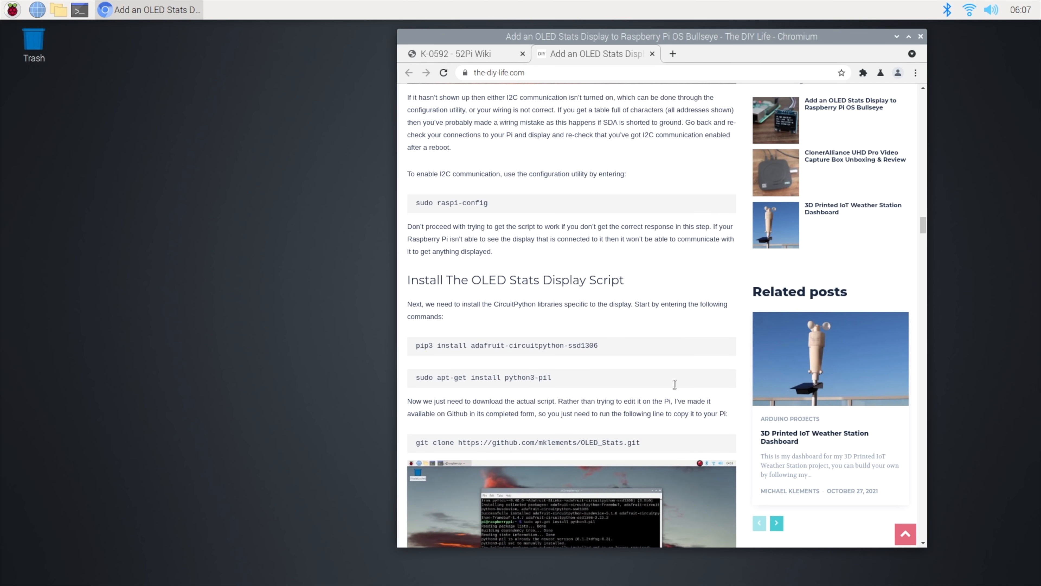
pyautogui.scroll(-3)
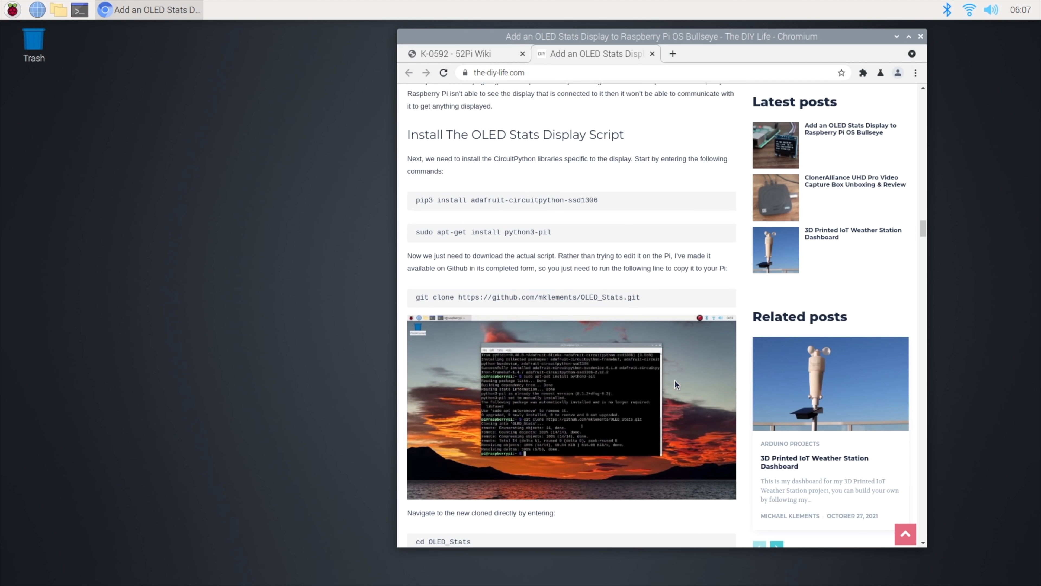
pyautogui.scroll(-3)
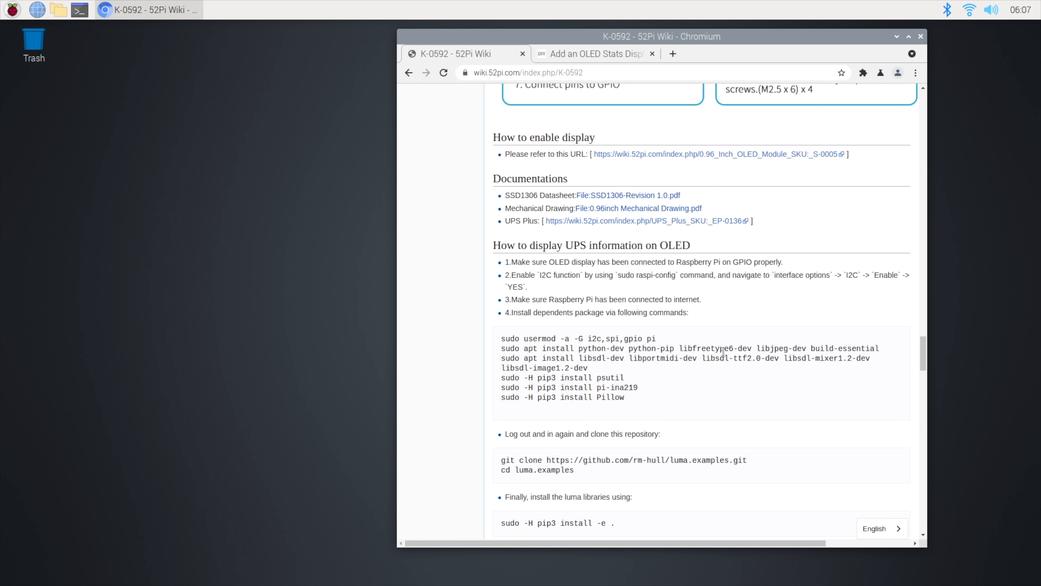
# Step: Switch back to the OLED stats tutorial and continue to its script install commands
pyautogui.click(594, 54)
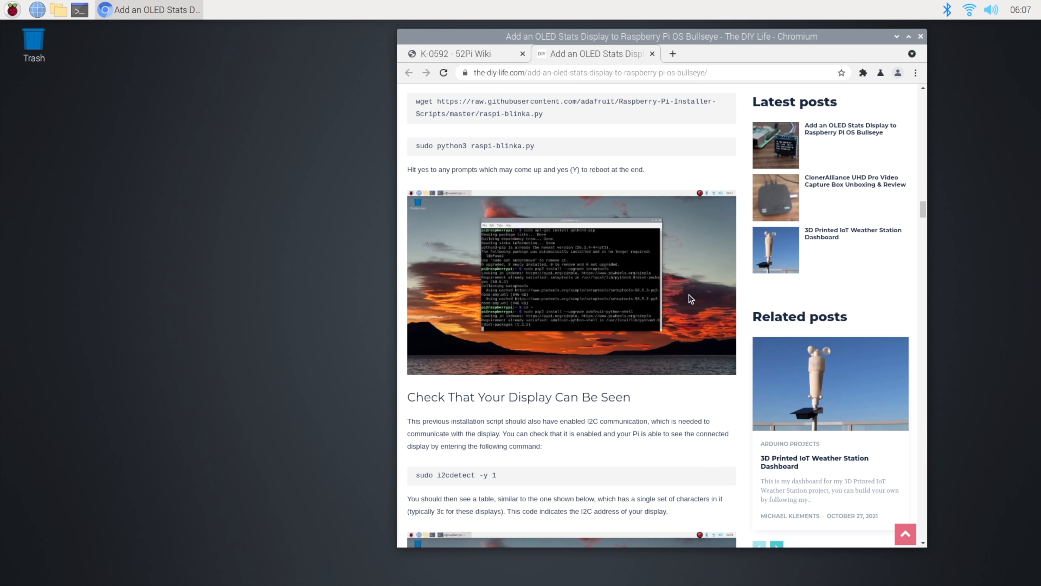
pyautogui.scroll(-3)
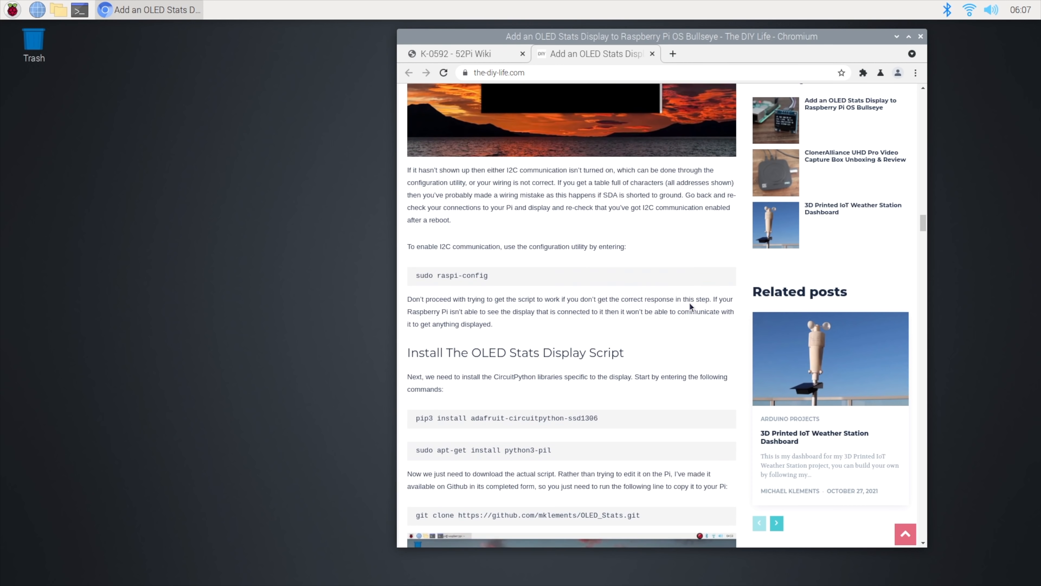